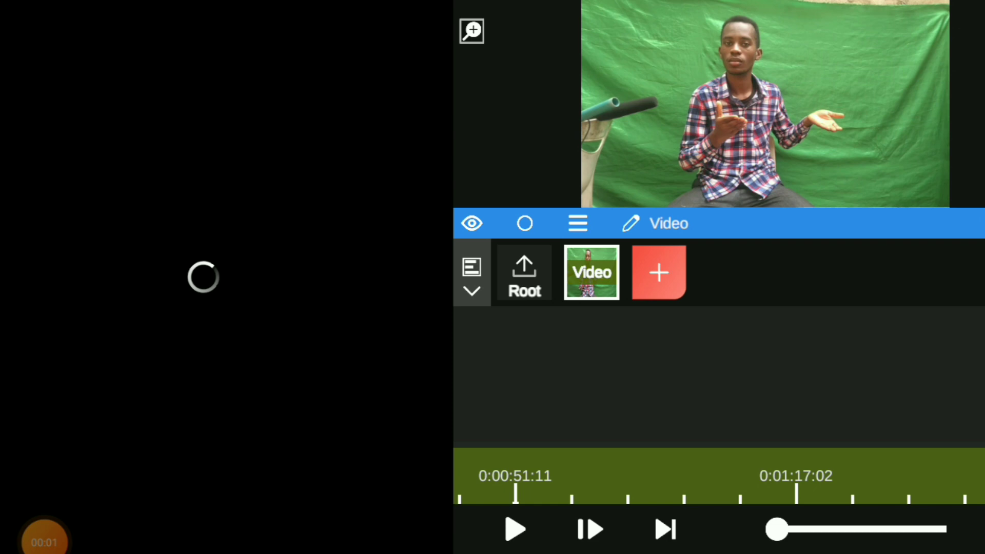
Step: Add a Shape Mask from the Mask properties, cropping the man into an ellipse on black
{"action": "left_click", "coordinate": [657, 272]}
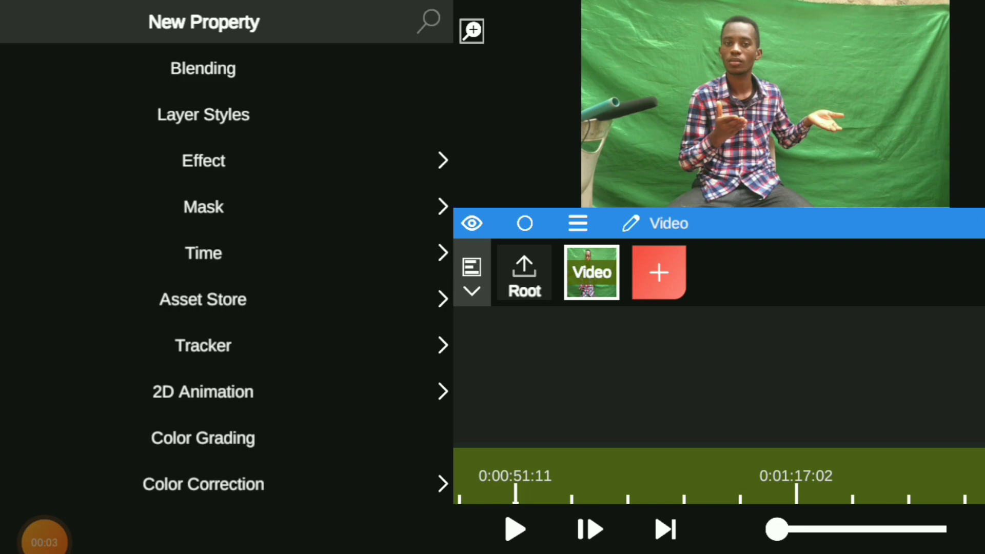
{"action": "left_click", "coordinate": [202, 206]}
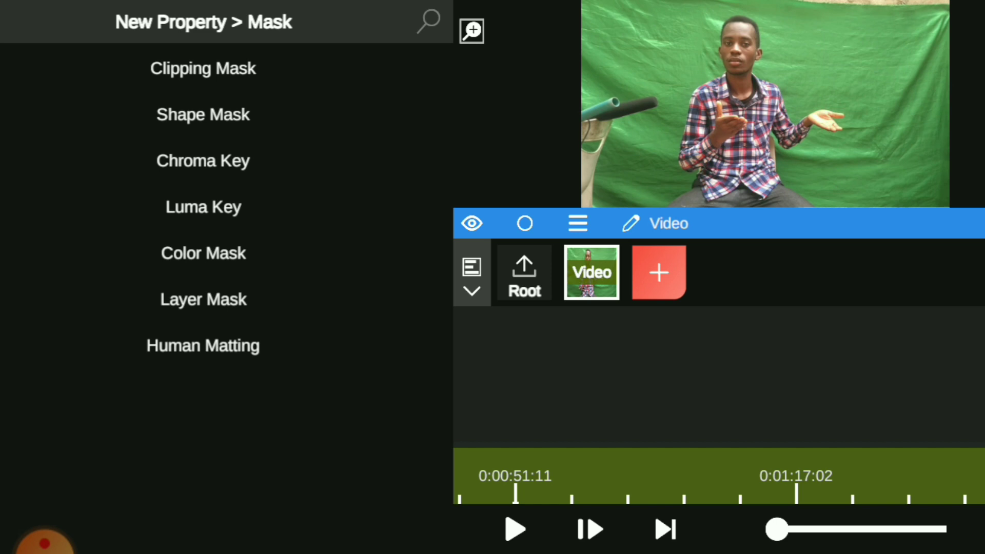
{"action": "left_click", "coordinate": [202, 114]}
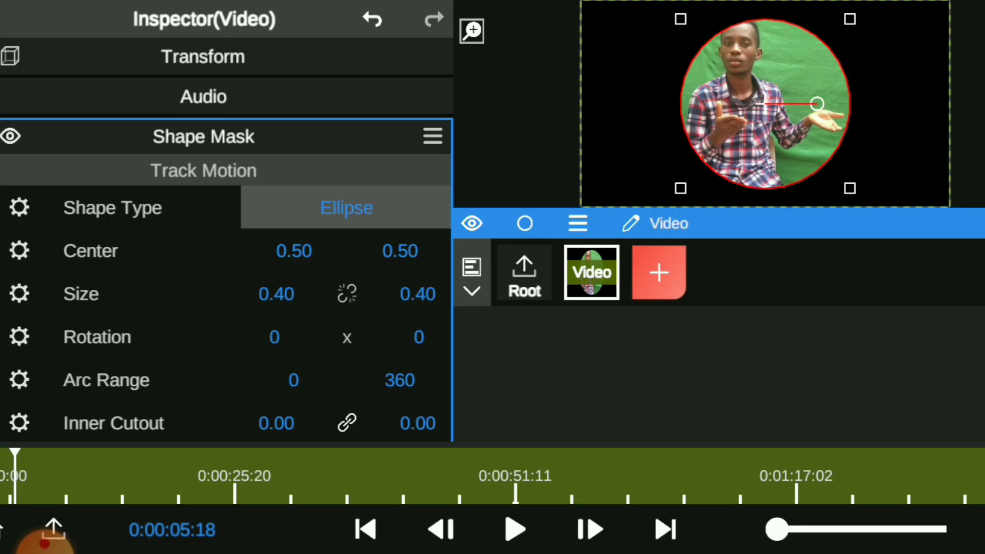
Step: Switch the mask's Shape Type to Pen Tool and drag its points into a polygon framing the man
{"action": "left_click", "coordinate": [346, 209]}
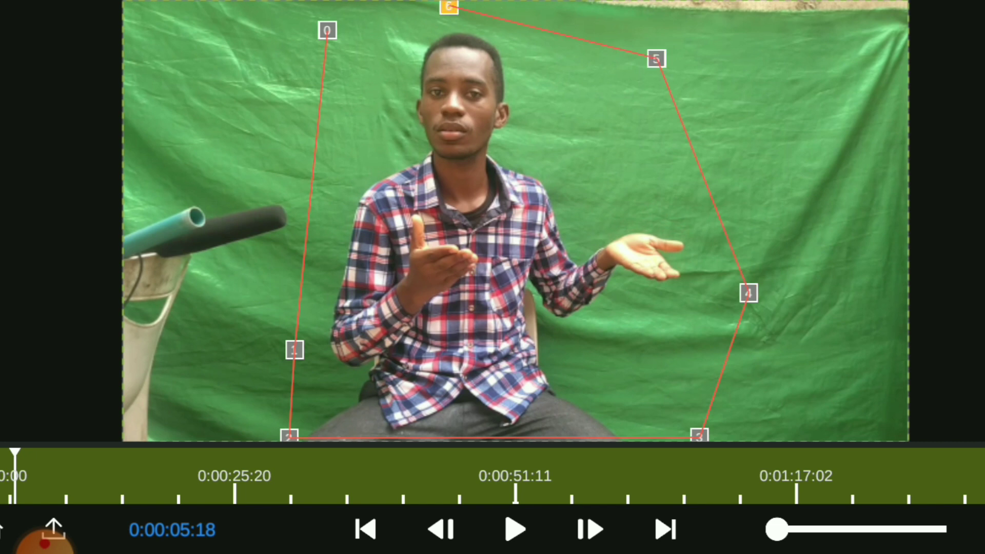
{"action": "left_click_drag", "start_coordinate": [325, 29], "coordinate": [330, 30]}
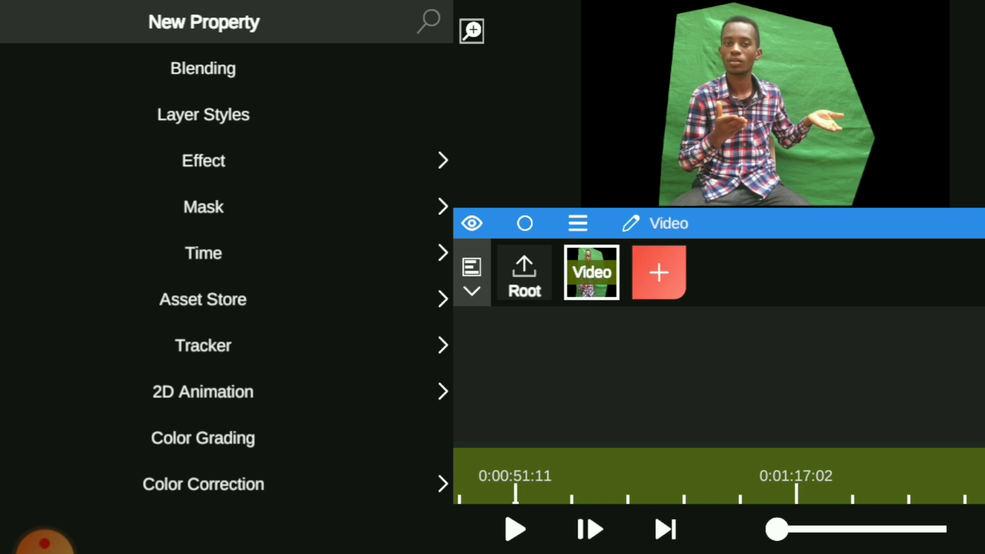
Step: Add a Chroma Key mask and start the Green Color eyedropper to sample the backdrop
{"action": "left_click", "coordinate": [203, 206]}
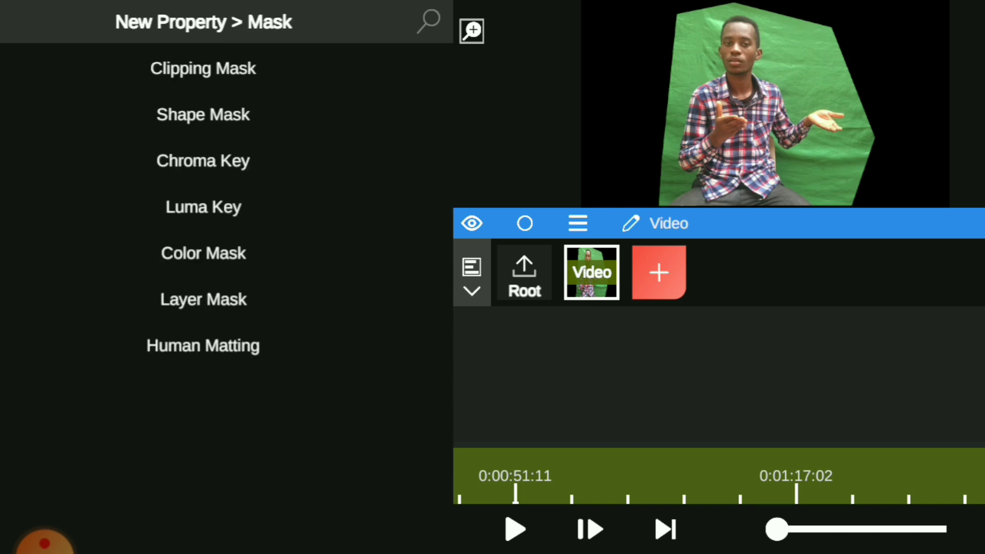
{"action": "left_click", "coordinate": [202, 114]}
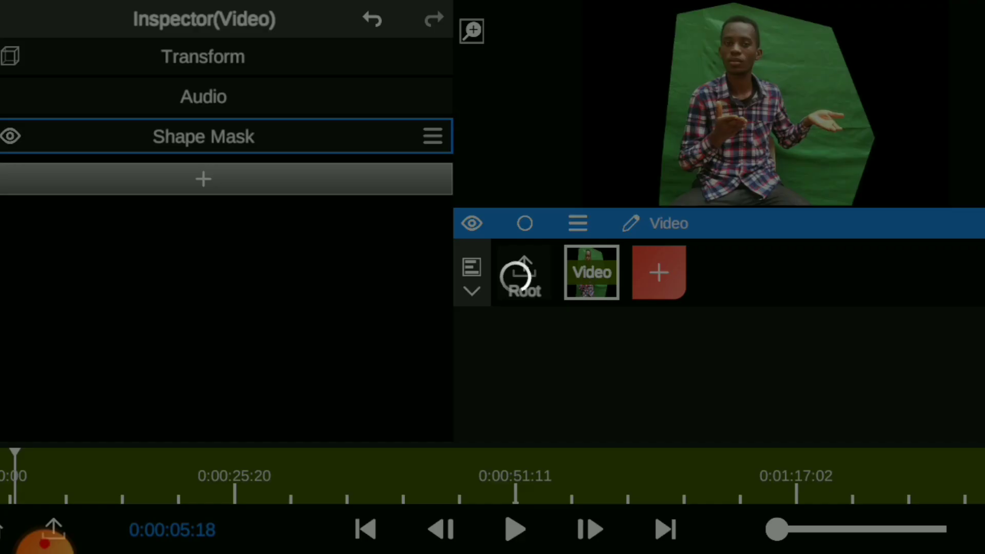
{"action": "left_click", "coordinate": [203, 179]}
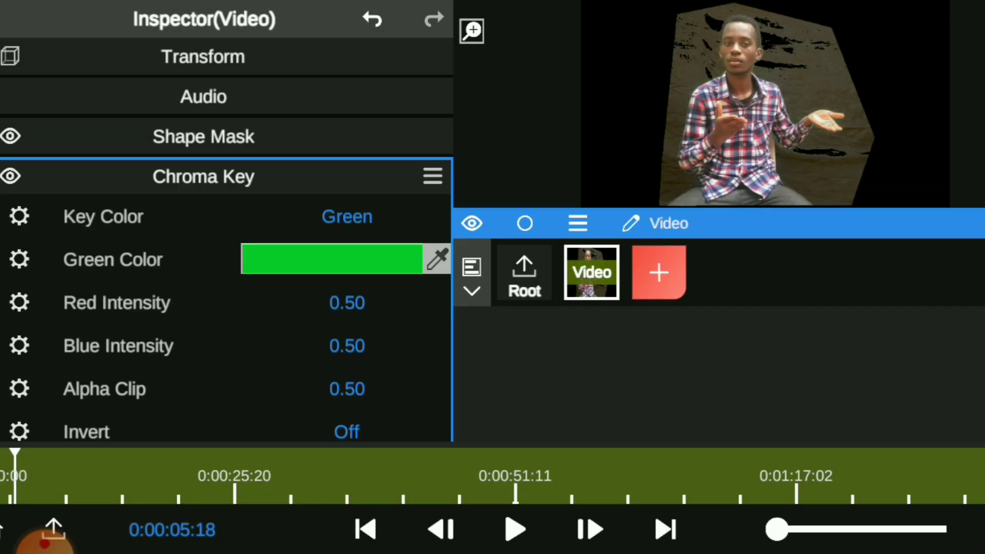
{"action": "left_click", "coordinate": [331, 259]}
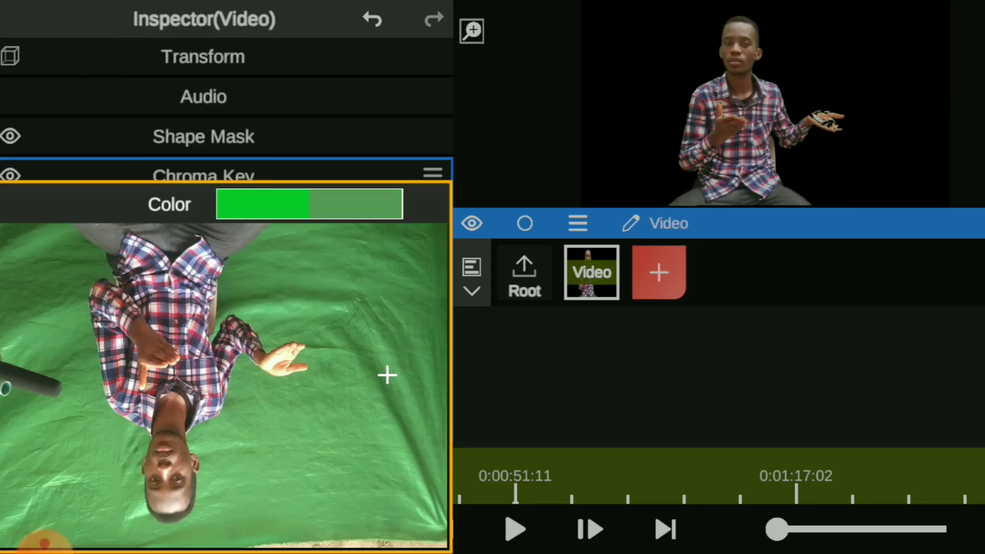
Step: Sample the green backdrop as the key colour, then expand Shape Mask to show its pen points
{"action": "left_click", "coordinate": [202, 176]}
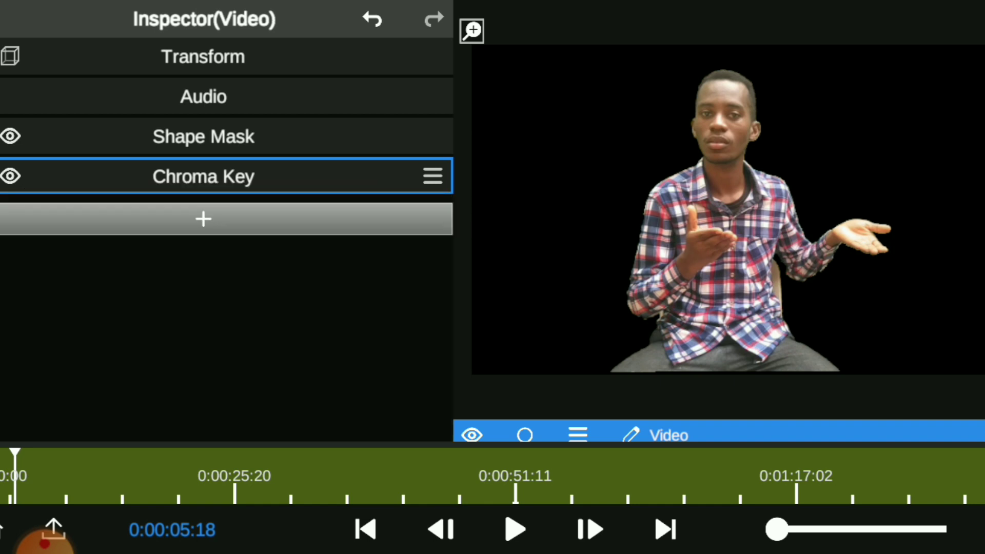
{"action": "left_click", "coordinate": [203, 137]}
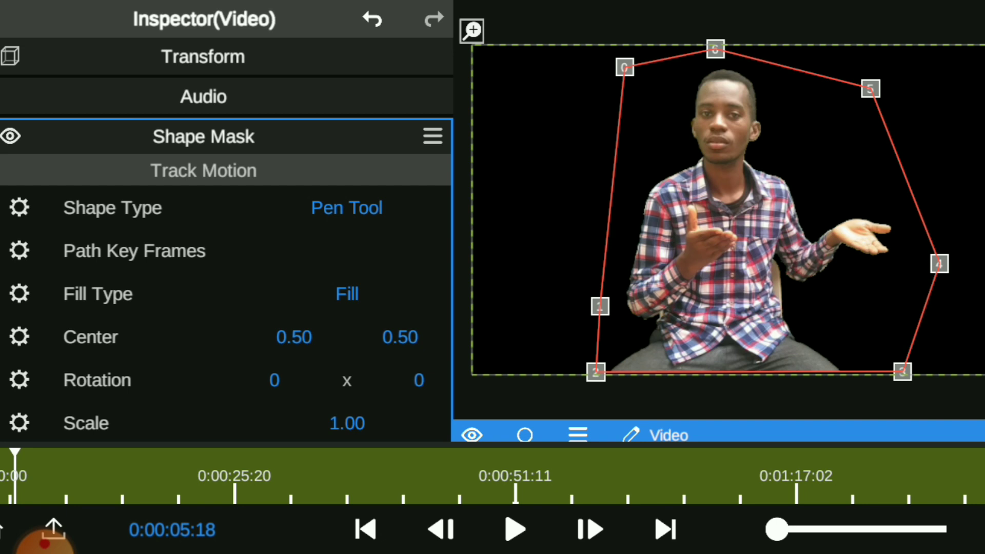
Step: Preview playback, then add a pen point on the left so the man's outstretched hand stays visible
{"action": "left_click", "coordinate": [203, 136]}
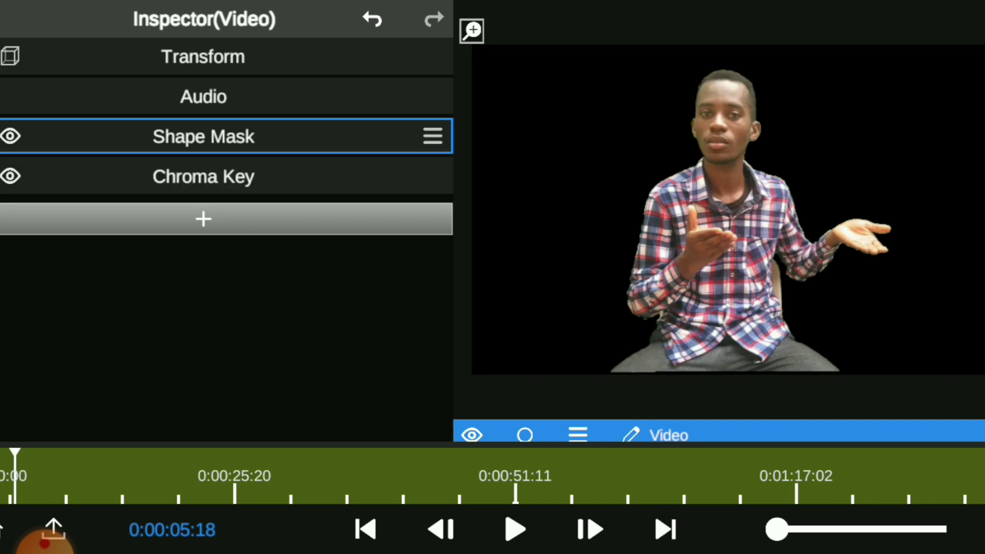
{"action": "left_click", "coordinate": [513, 529]}
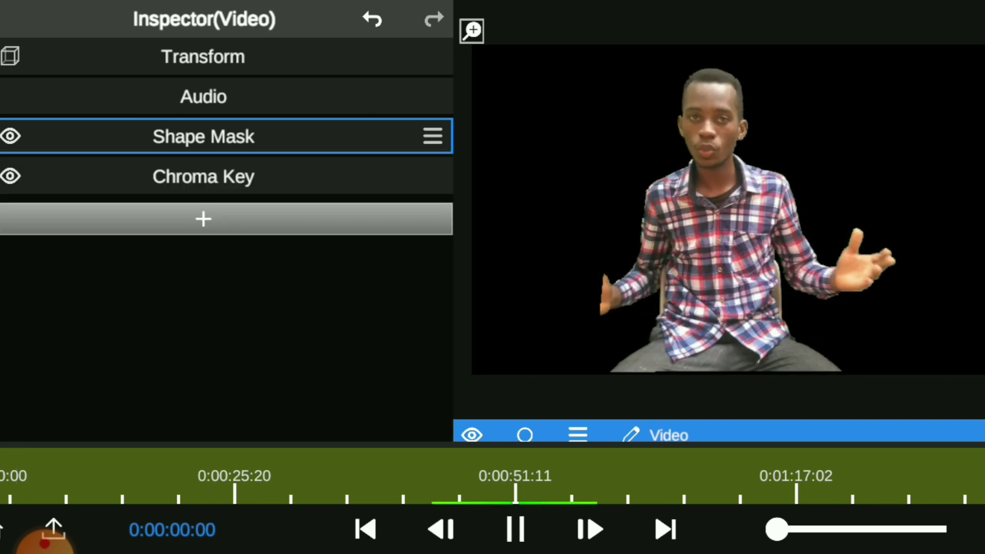
{"action": "left_click", "coordinate": [513, 528]}
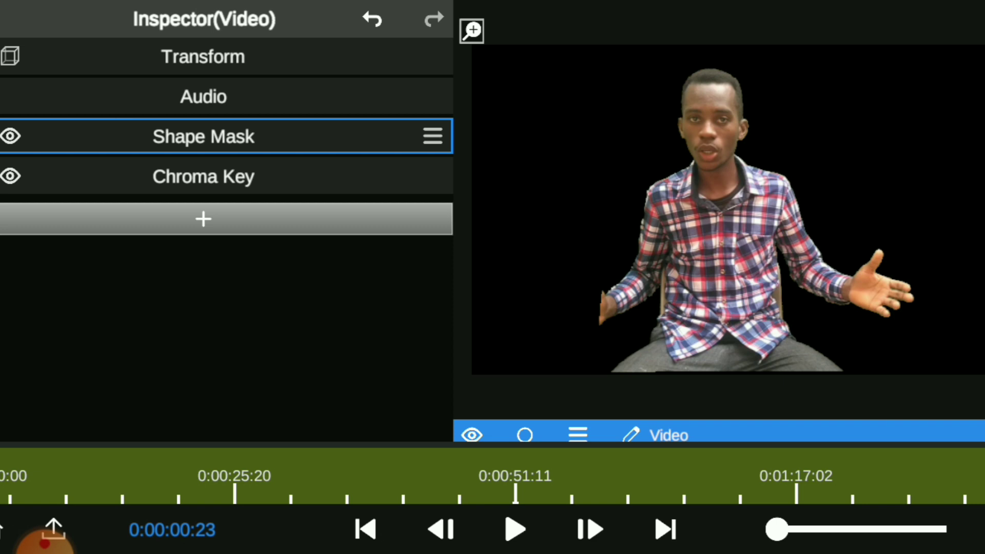
{"action": "left_click", "coordinate": [202, 137]}
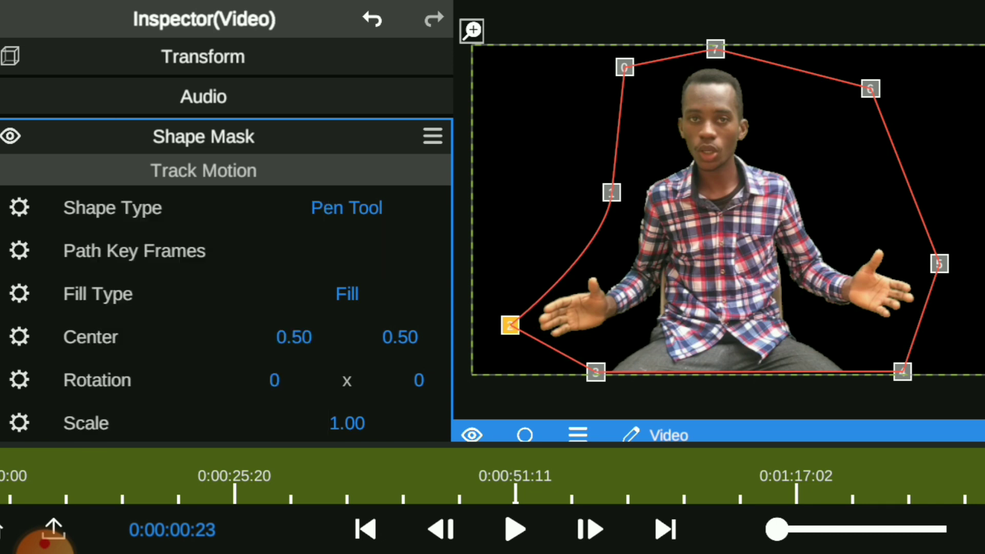
{"action": "left_click", "coordinate": [365, 527]}
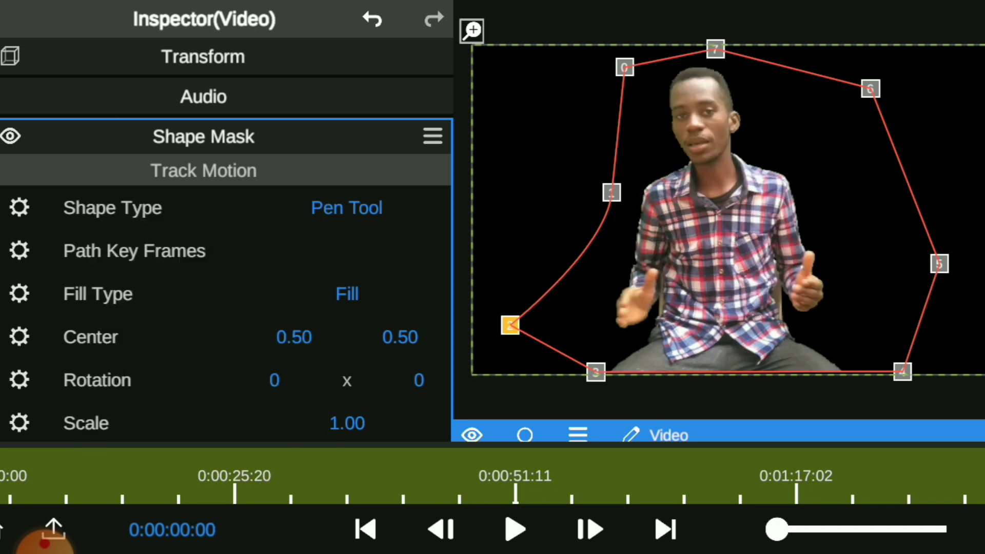
{"action": "left_click", "coordinate": [513, 528]}
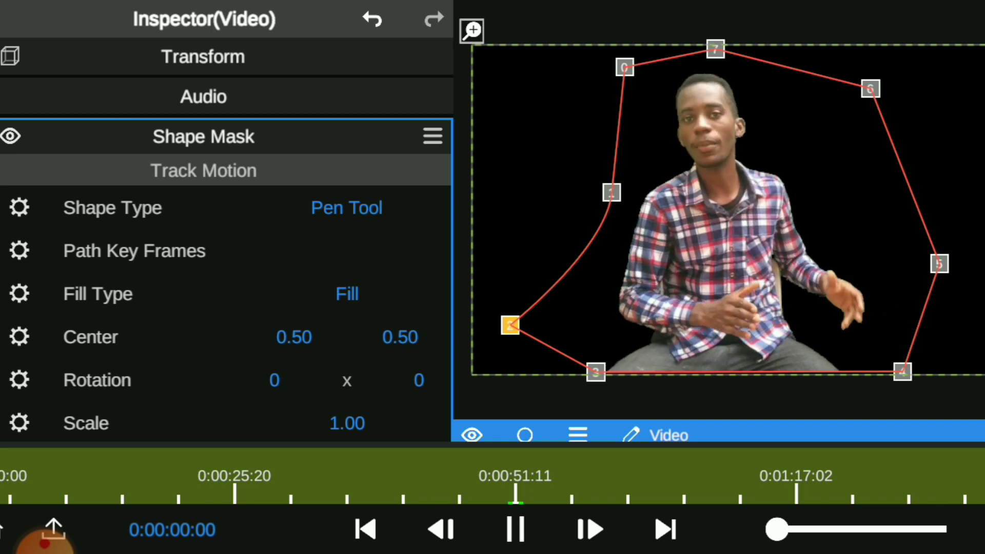
{"action": "left_click", "coordinate": [514, 527]}
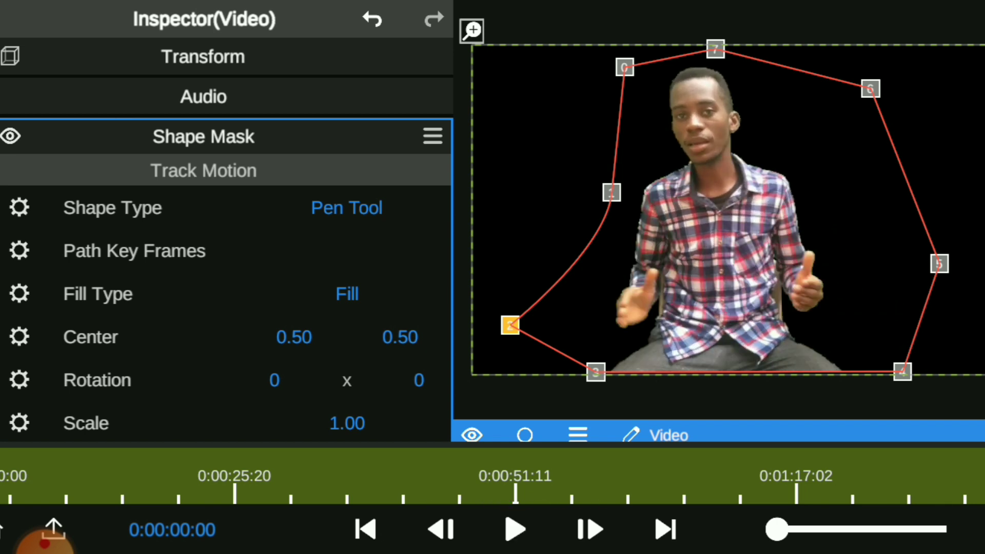
{"action": "left_click", "coordinate": [513, 527]}
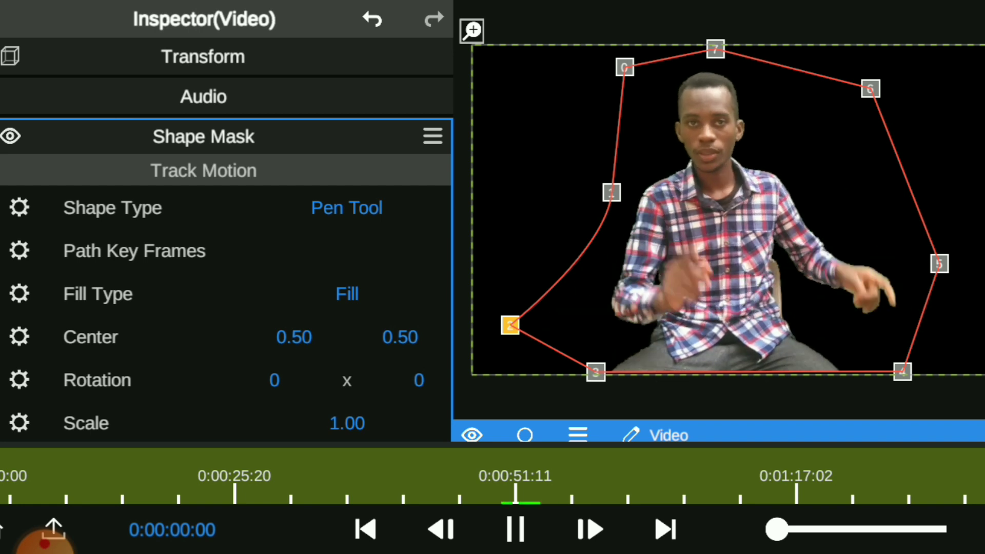
{"action": "left_click", "coordinate": [513, 528]}
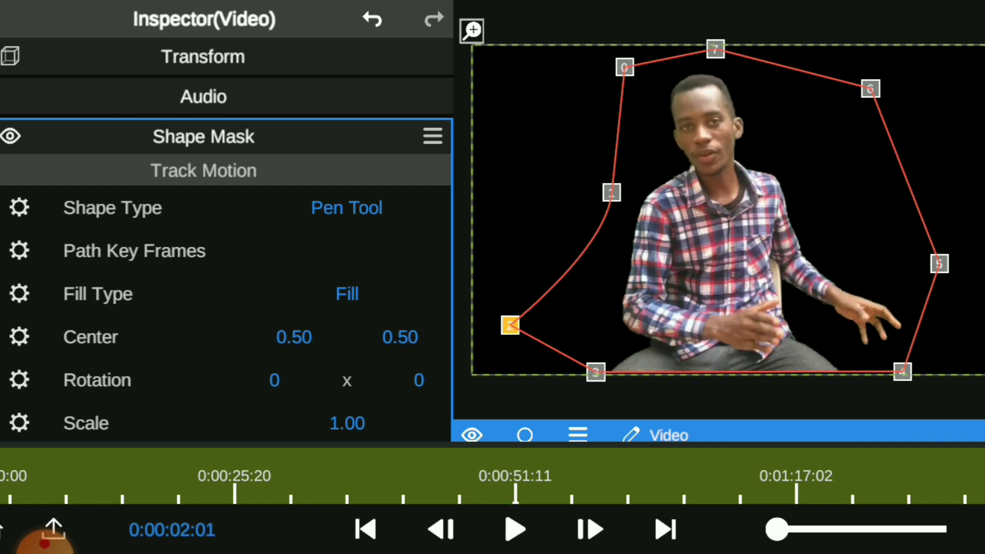